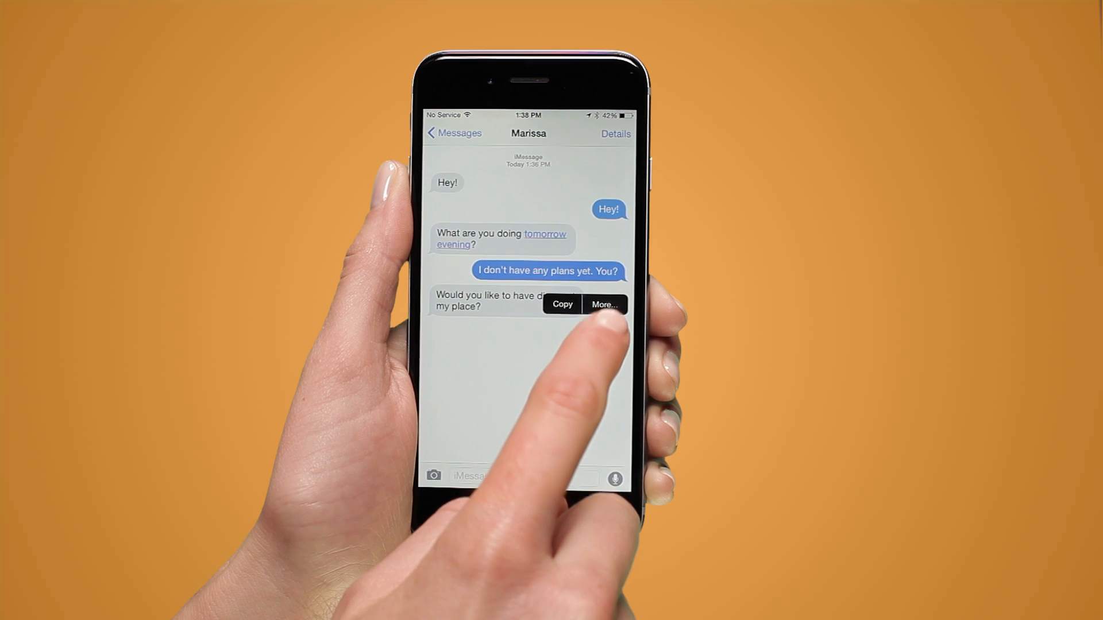
- Select and delete the 'Sure!' reply from Marissa's conversation
left_click(605, 304)
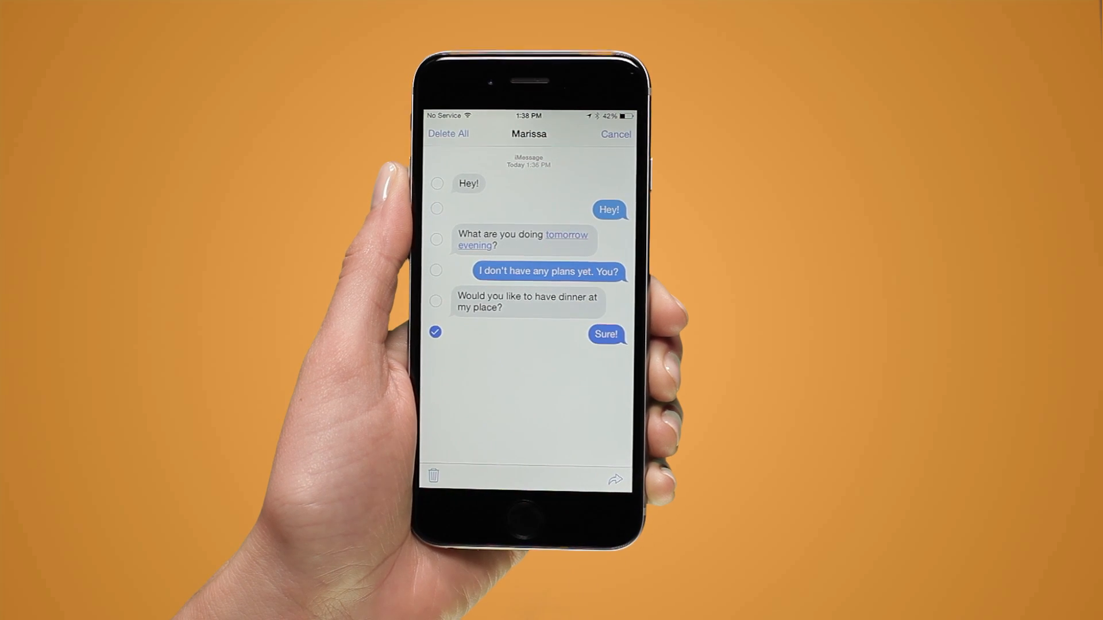
left_click(439, 476)
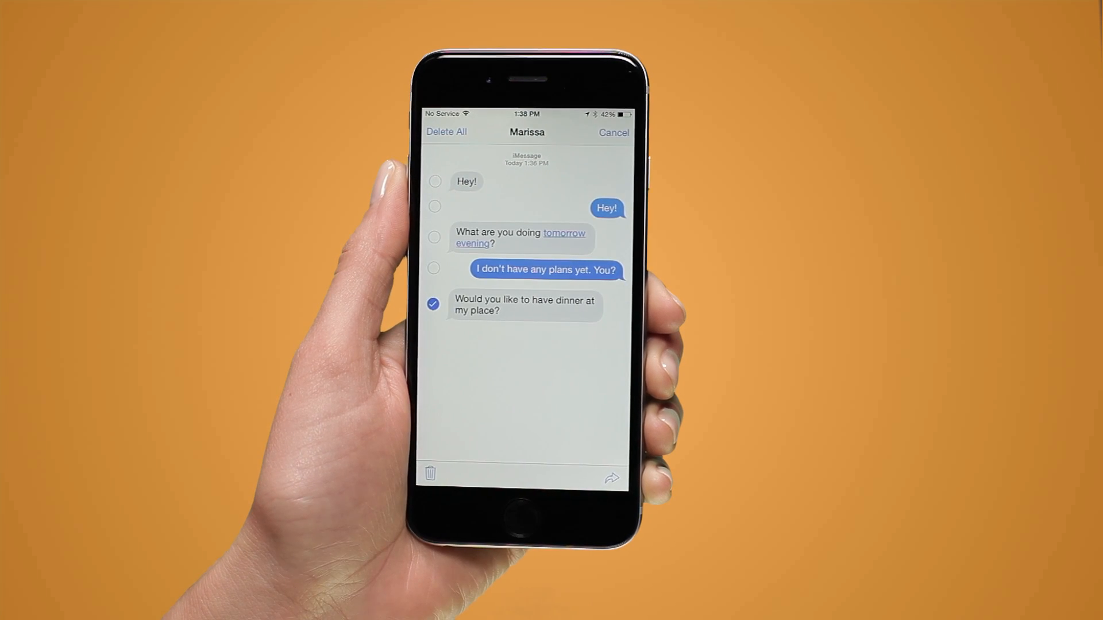
- Delete the dinner invitation and the 'I don't have any plans yet. You?' reply
left_click(436, 269)
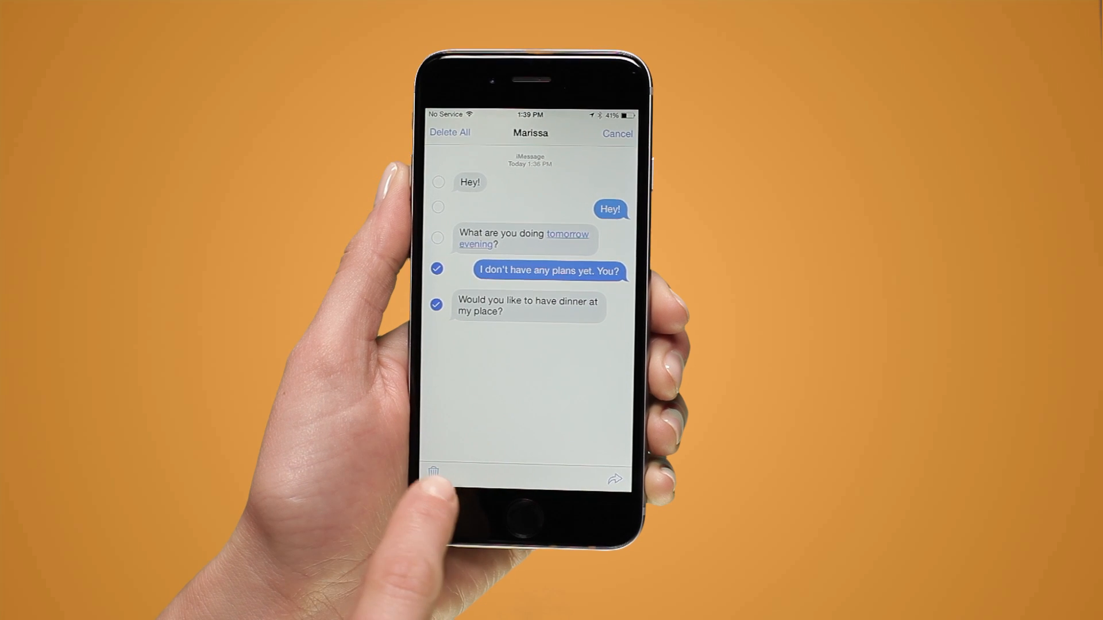
left_click(617, 133)
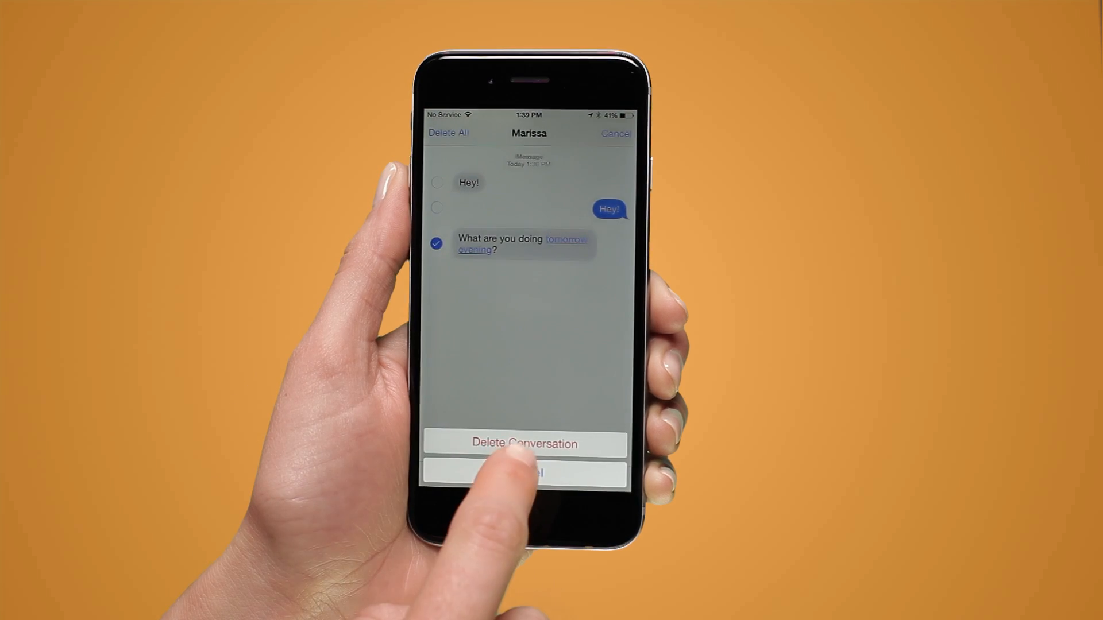
- Confirm Delete Conversation to remove all remaining messages with Marissa
left_click(525, 444)
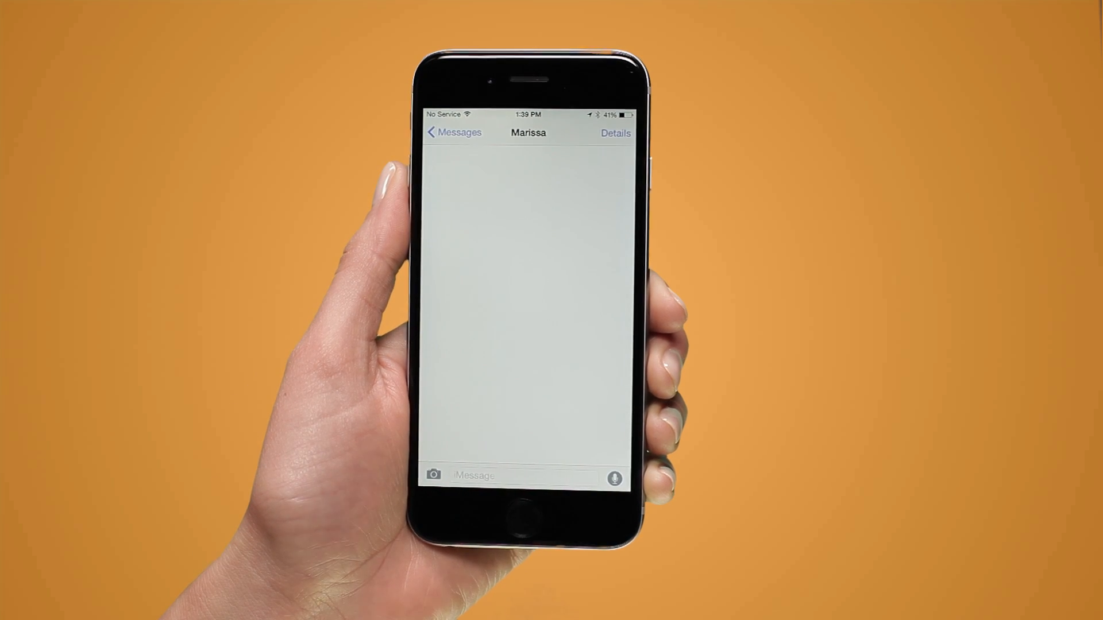